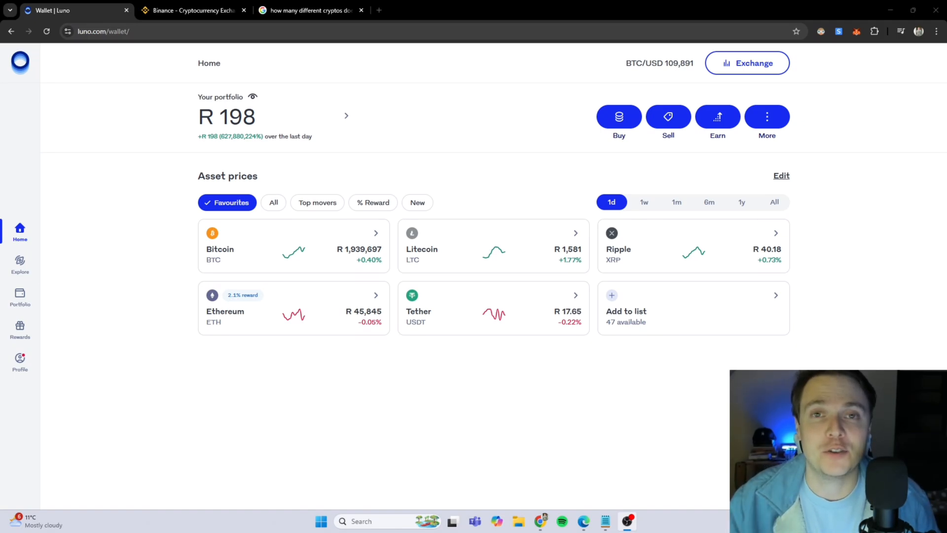
mouse_move(297, 345)
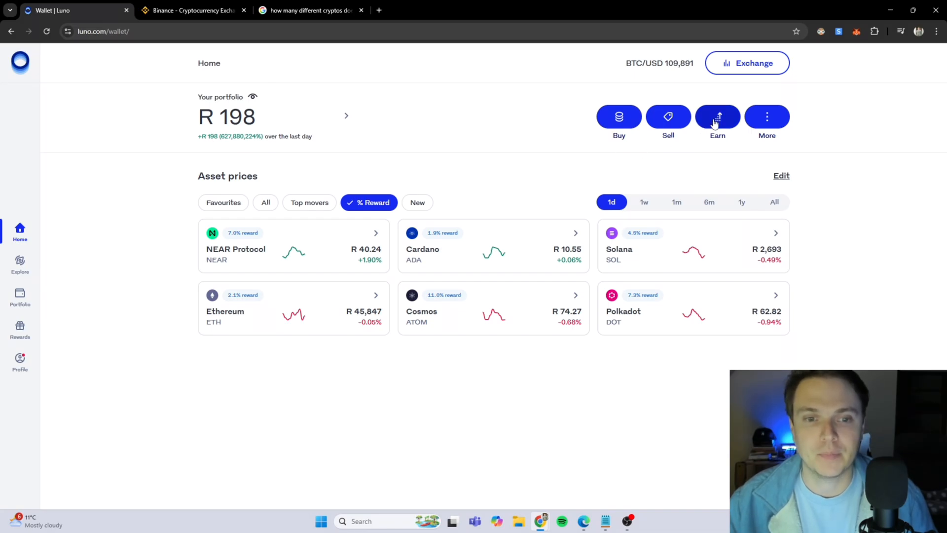
Open Luno's Earn list showing Ethereum, Solana, Cosmos, Polkadot, Cardano and NEAR rewards.
click(718, 116)
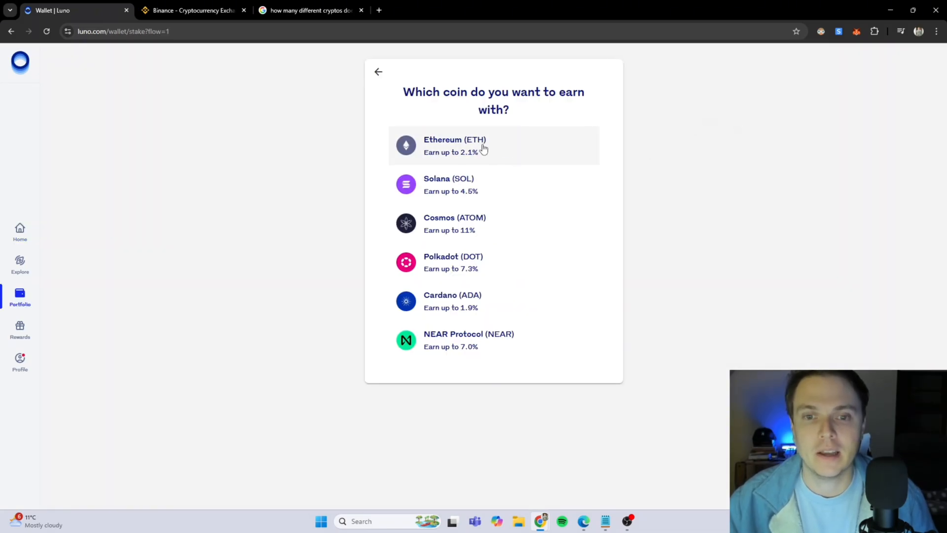
mouse_move(476, 226)
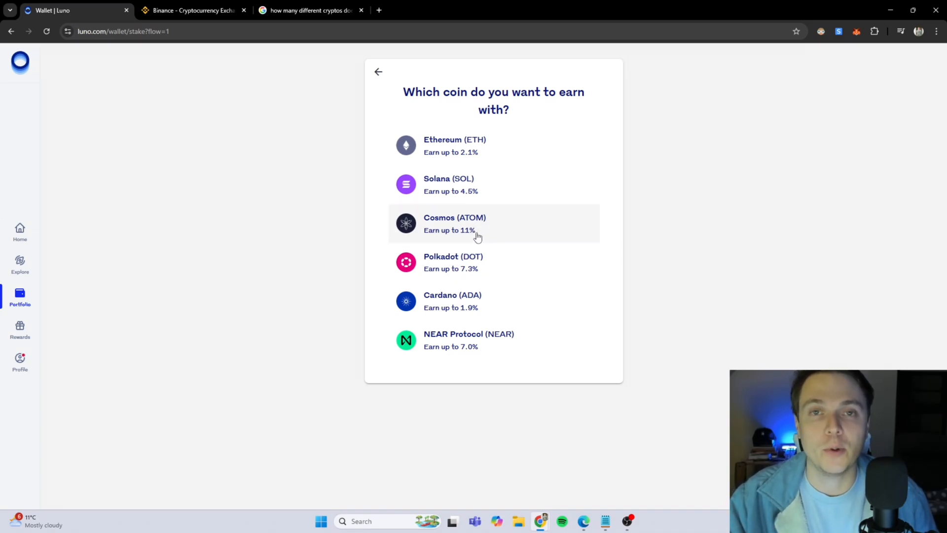
mouse_move(483, 230)
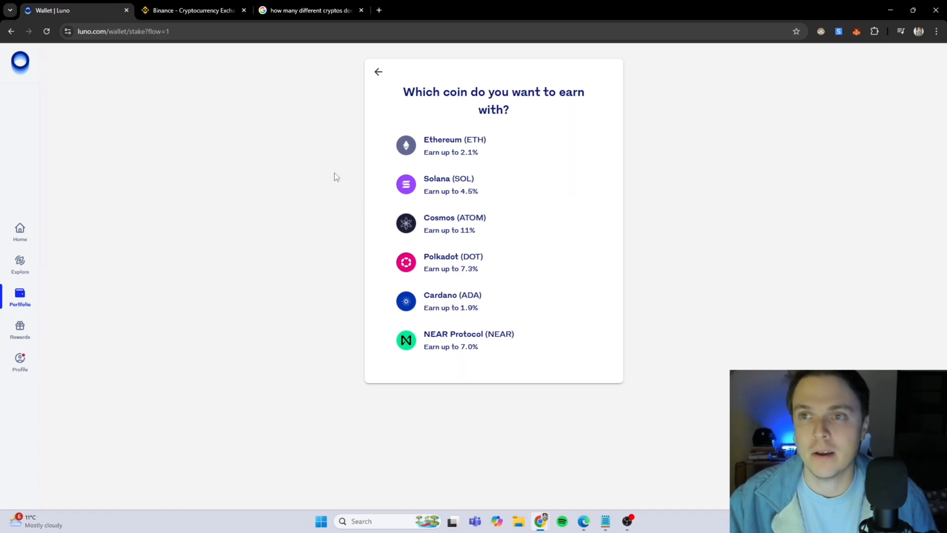
In Binance, open Simple Earn and scroll to the principal-protected products and APRs.
click(192, 10)
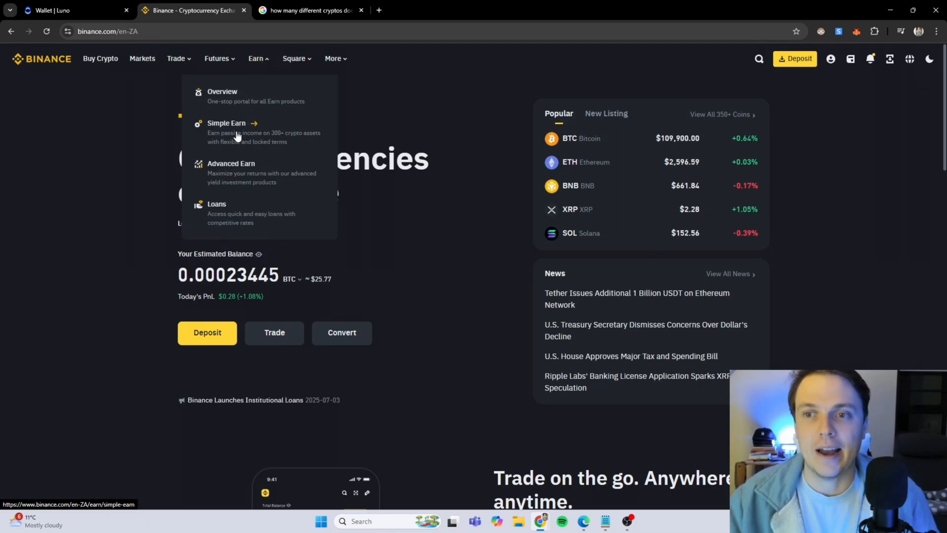
mouse_move(225, 204)
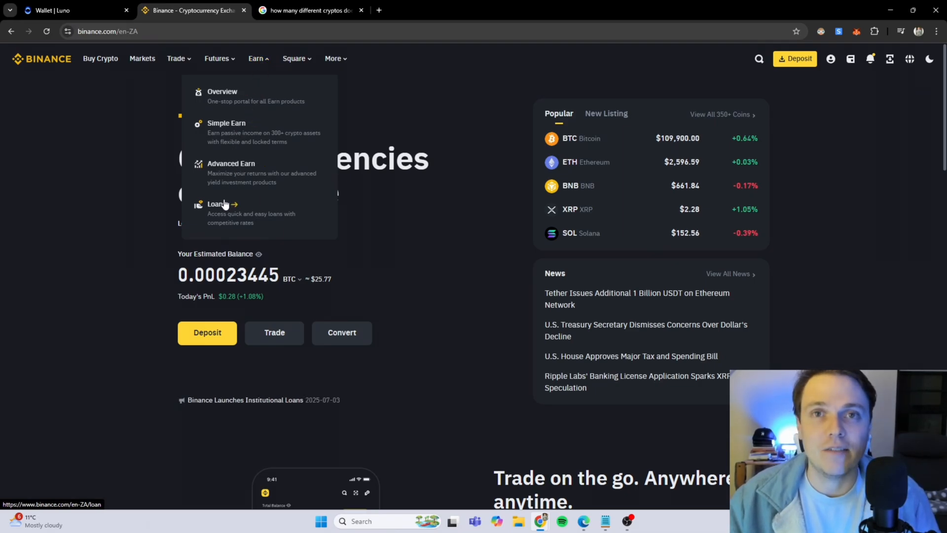
click(226, 123)
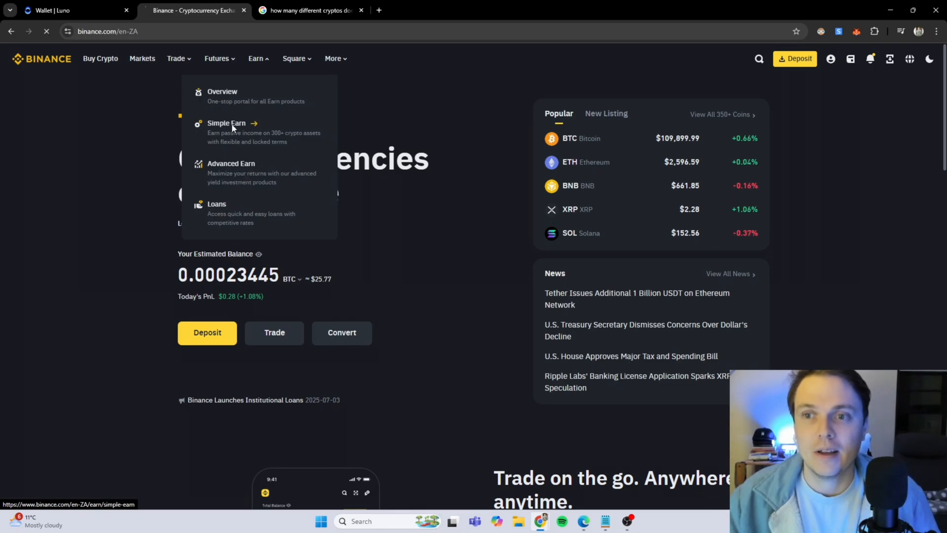
click(227, 124)
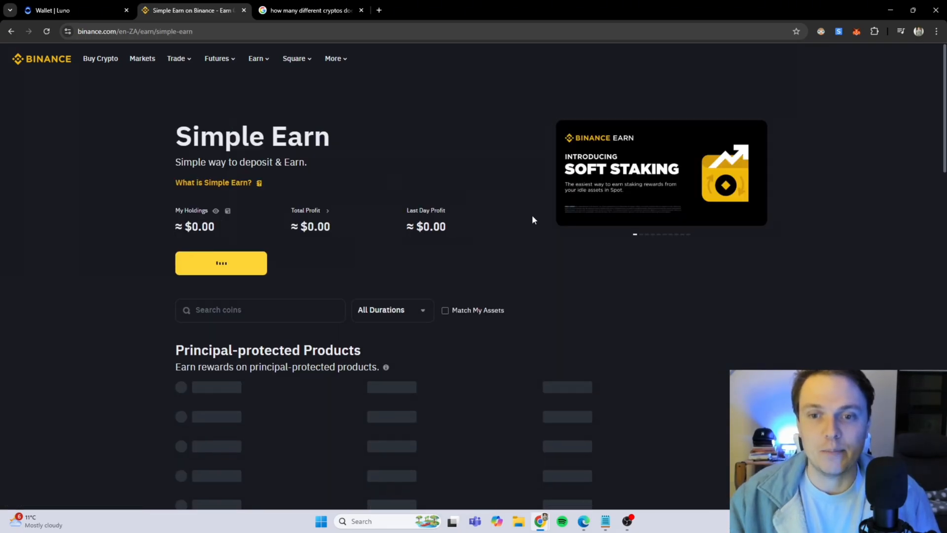
scroll(down, 3)
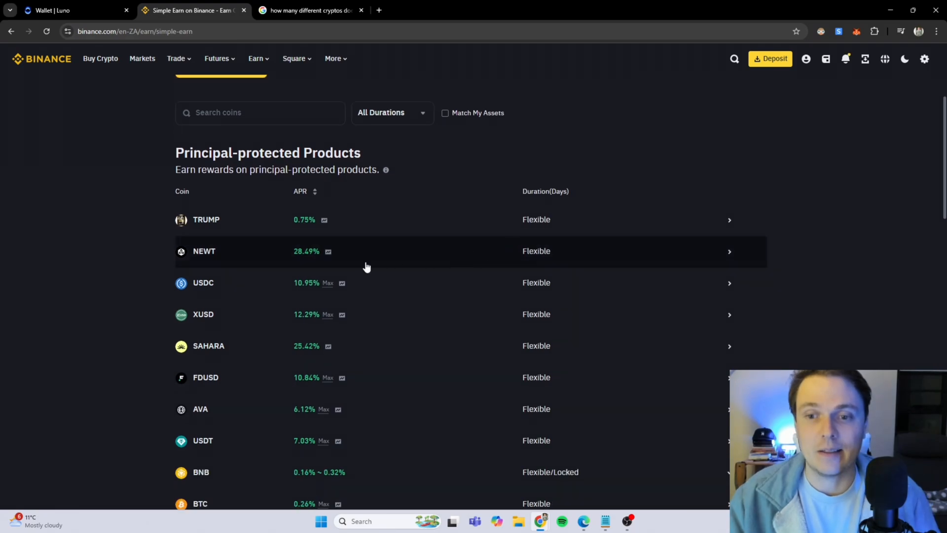
scroll(down, 3)
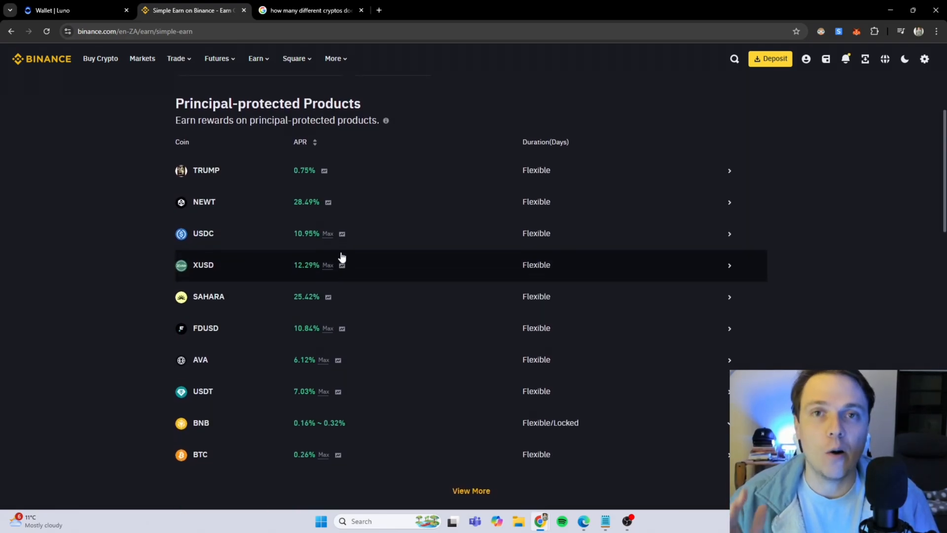
mouse_move(359, 239)
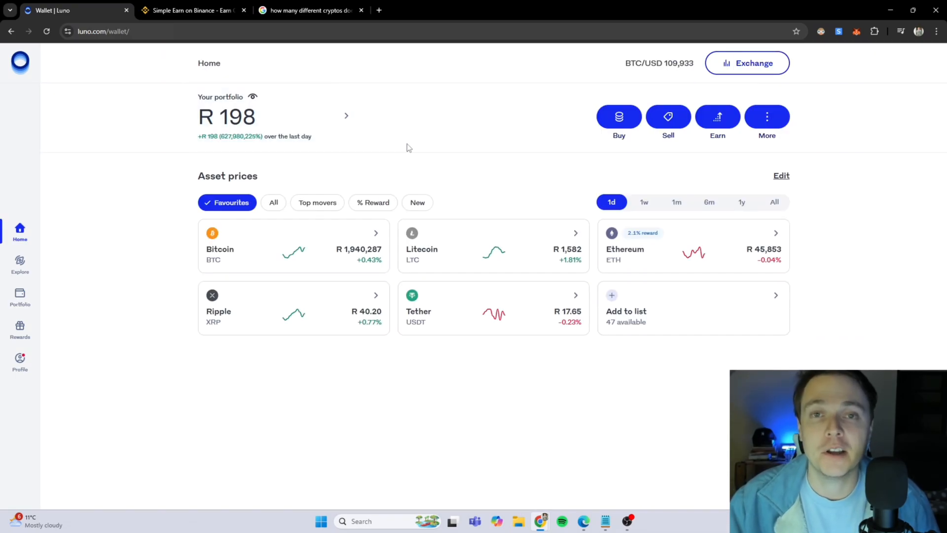
mouse_move(531, 134)
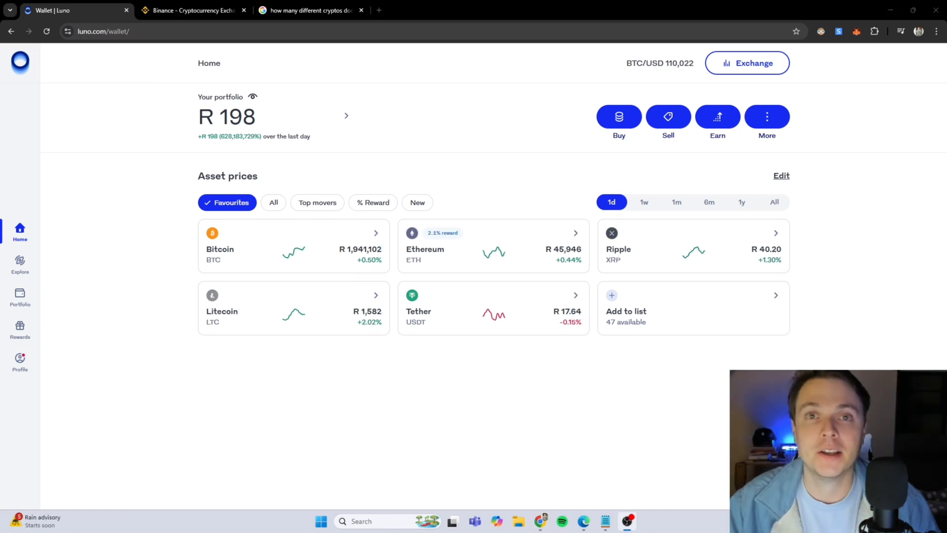
mouse_move(75, 391)
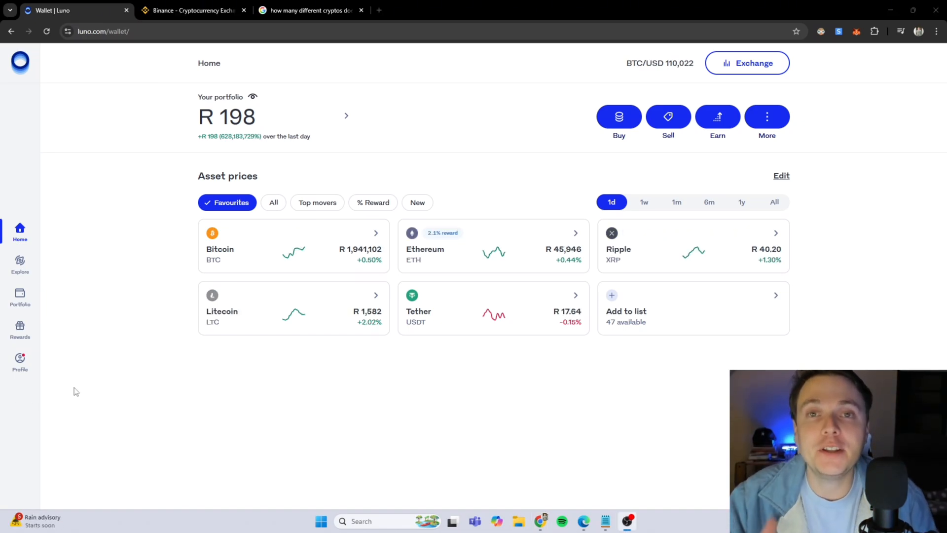
mouse_move(415, 388)
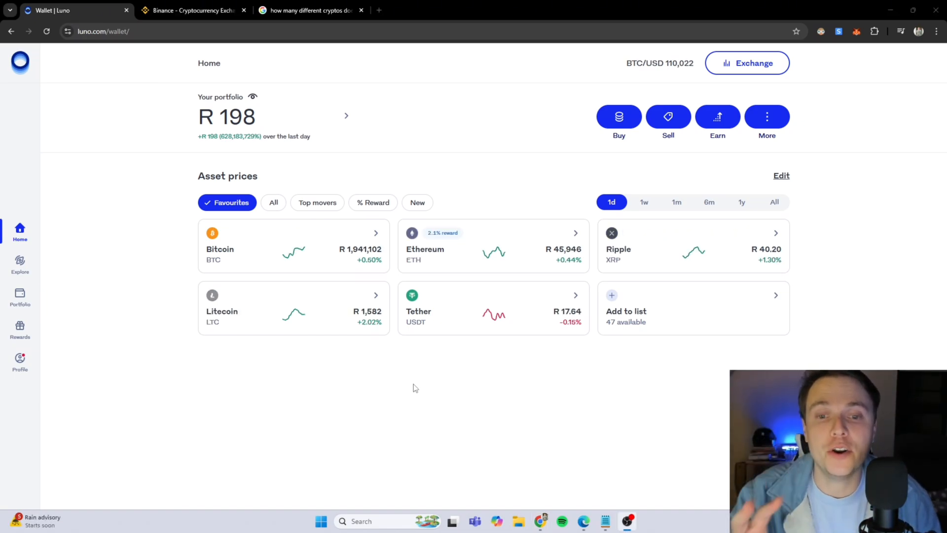
mouse_move(494, 318)
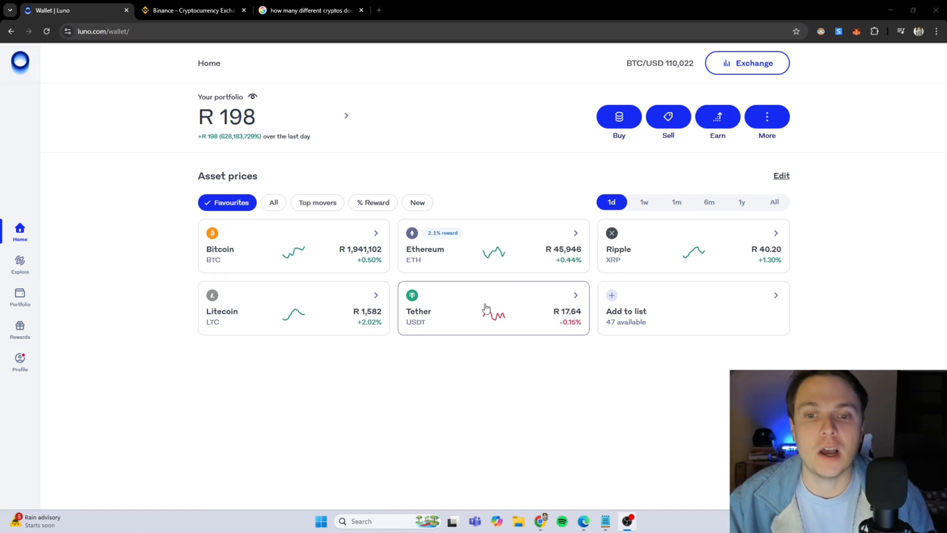
mouse_move(479, 312)
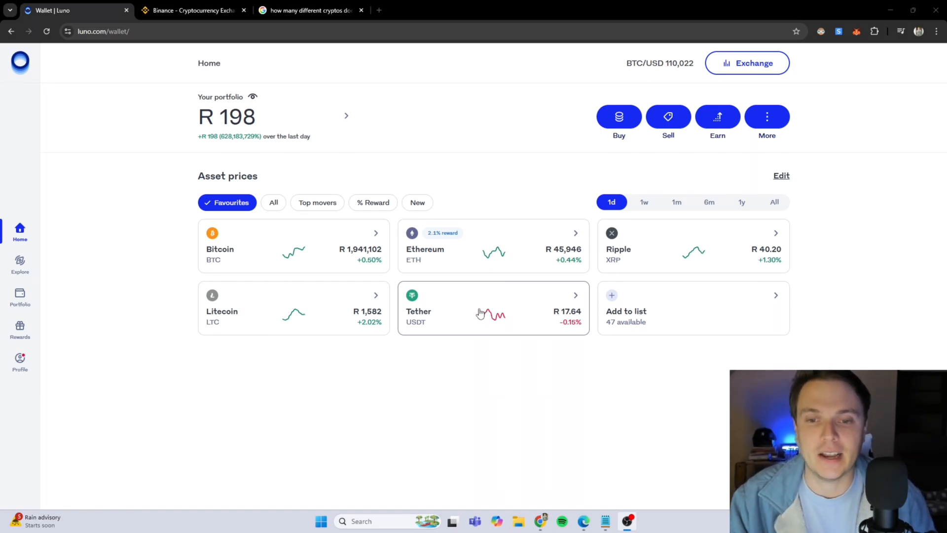
mouse_move(821, 106)
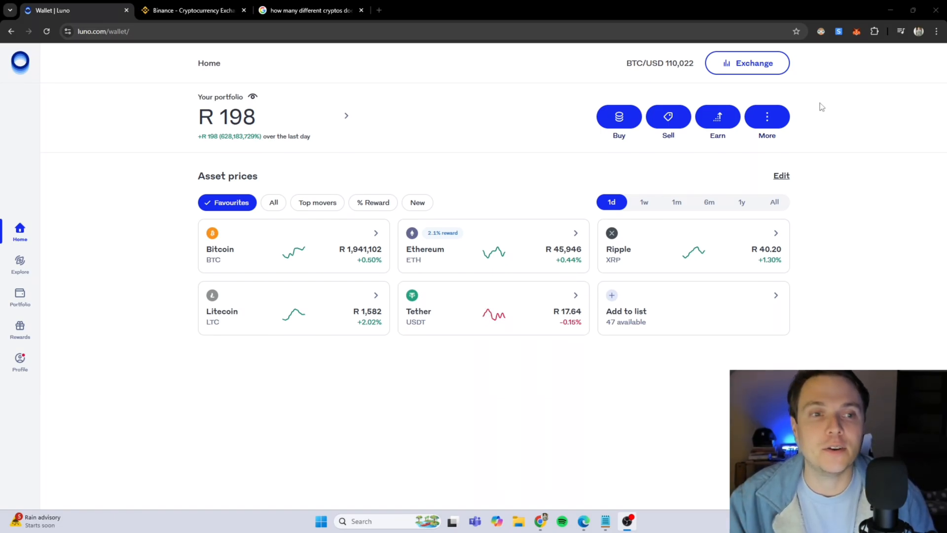
Start a Luno send to reach the coin choice listing XRP and USDT balances.
click(766, 116)
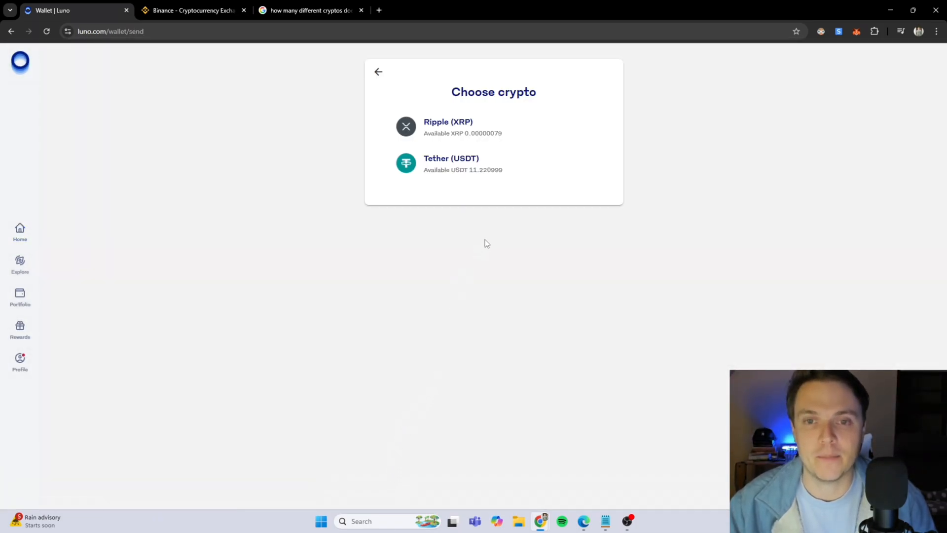
mouse_move(462, 191)
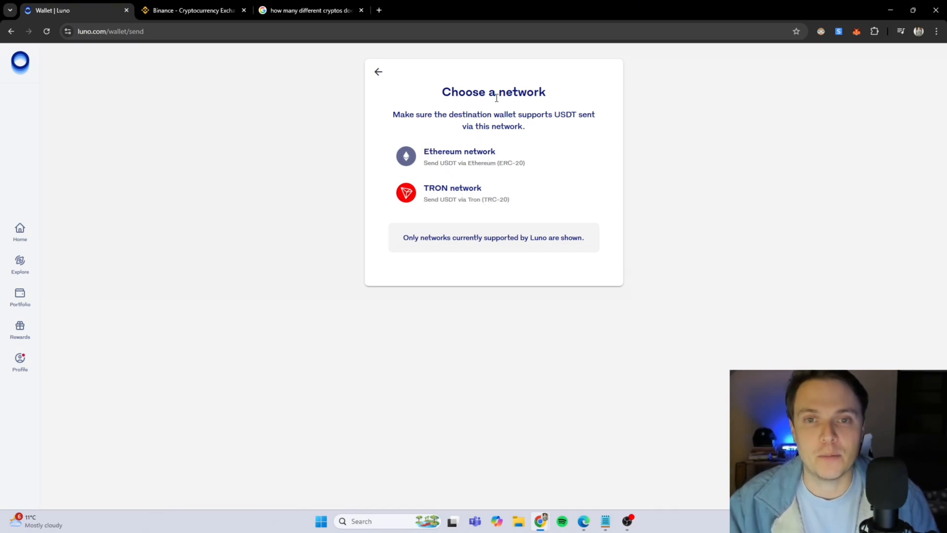
mouse_move(474, 155)
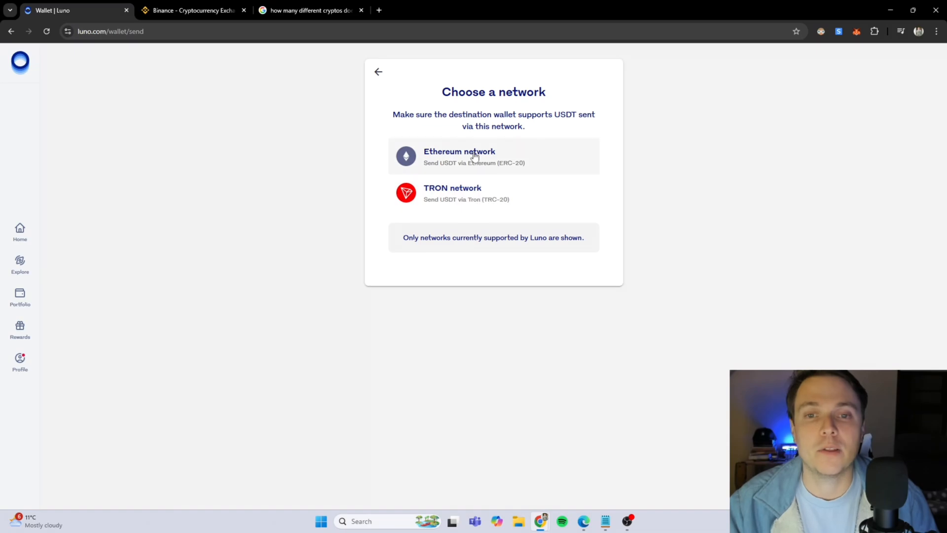
mouse_move(468, 193)
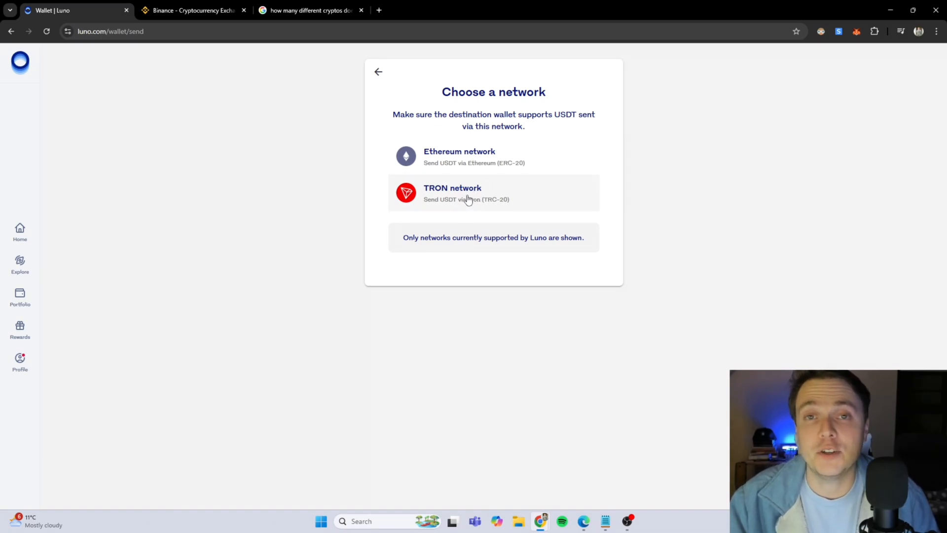
mouse_move(477, 174)
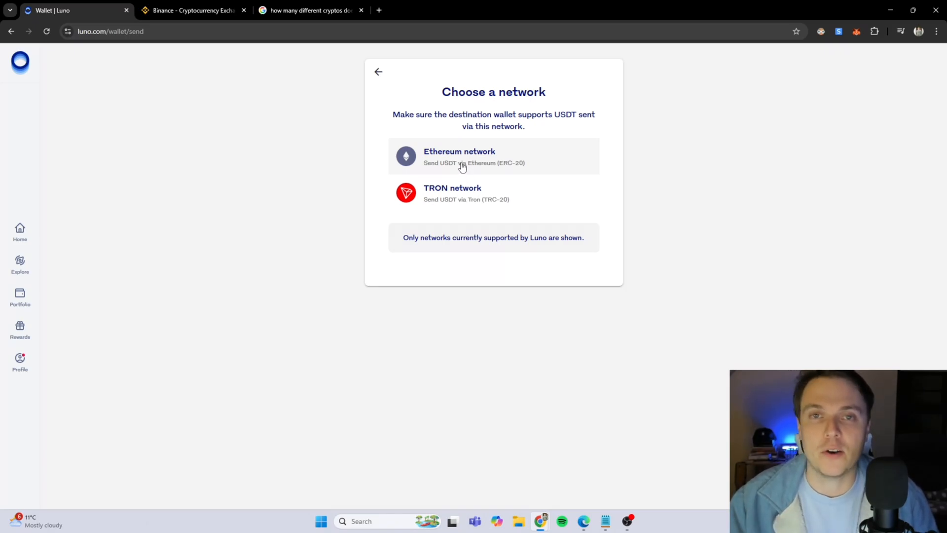
On Binance Deposit Crypto, select USDT and view its networks, including TRX (TRC20).
click(191, 11)
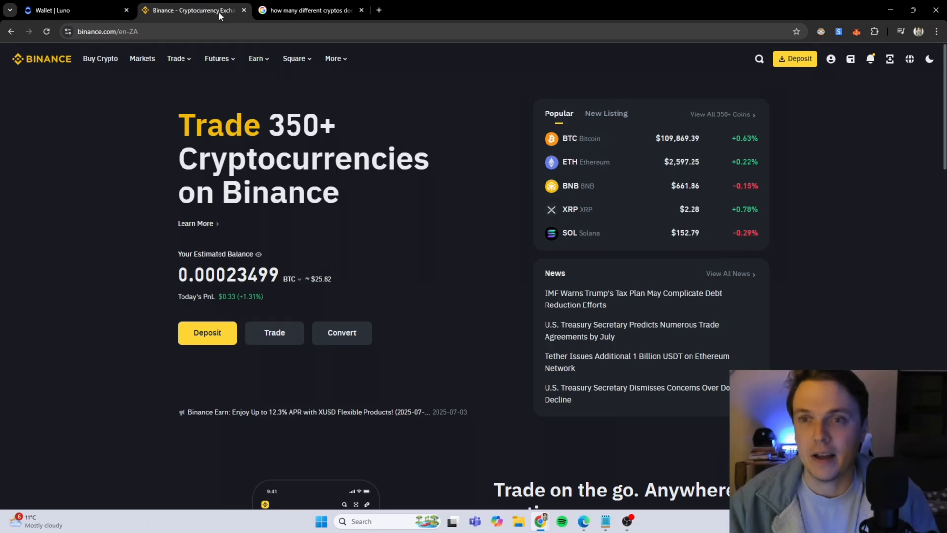
mouse_move(338, 219)
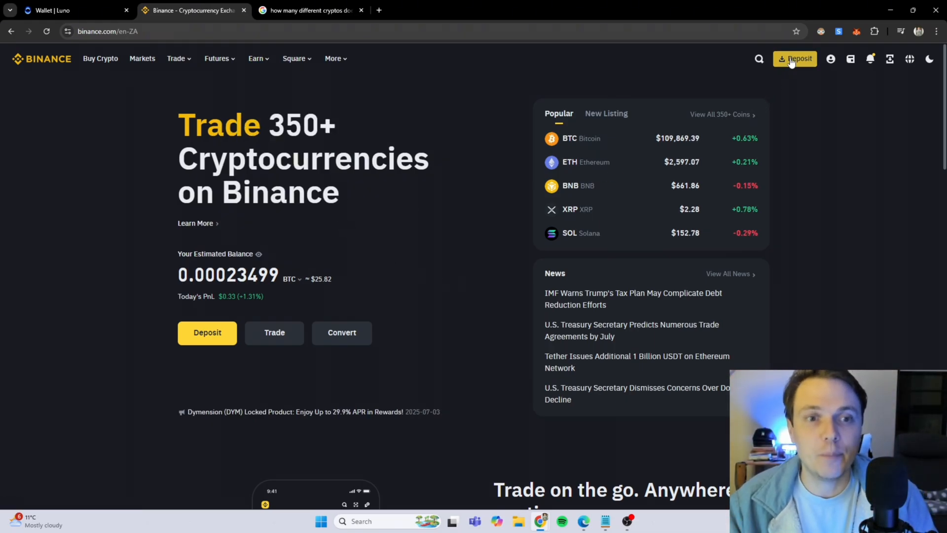
click(797, 58)
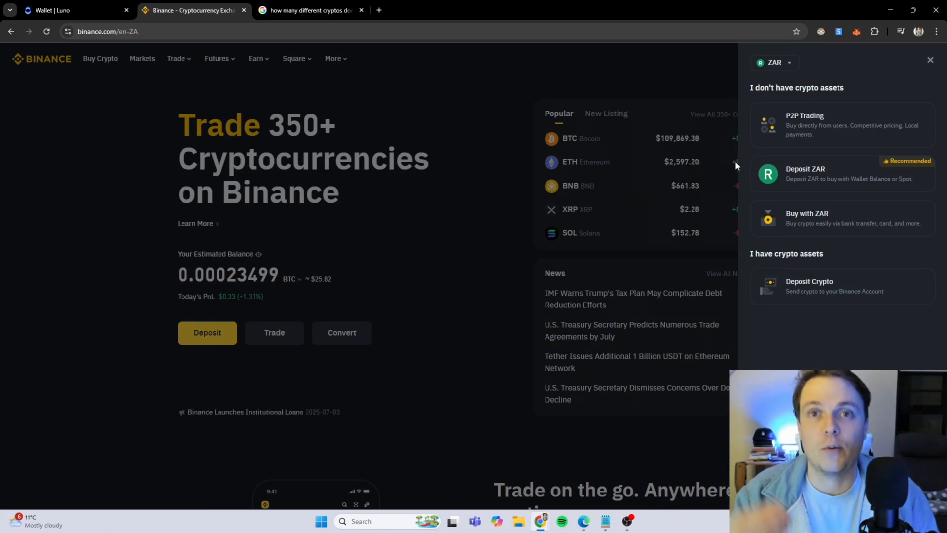
mouse_move(815, 294)
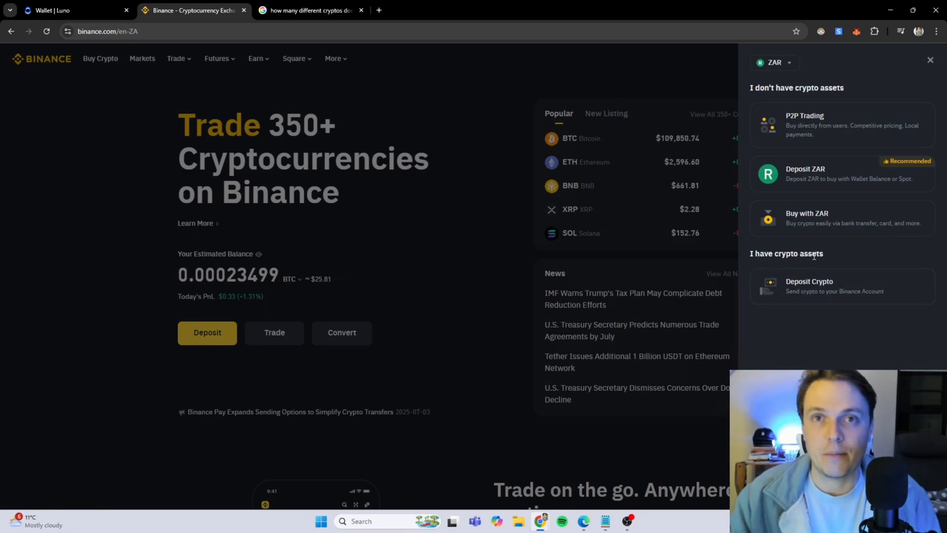
mouse_move(809, 290)
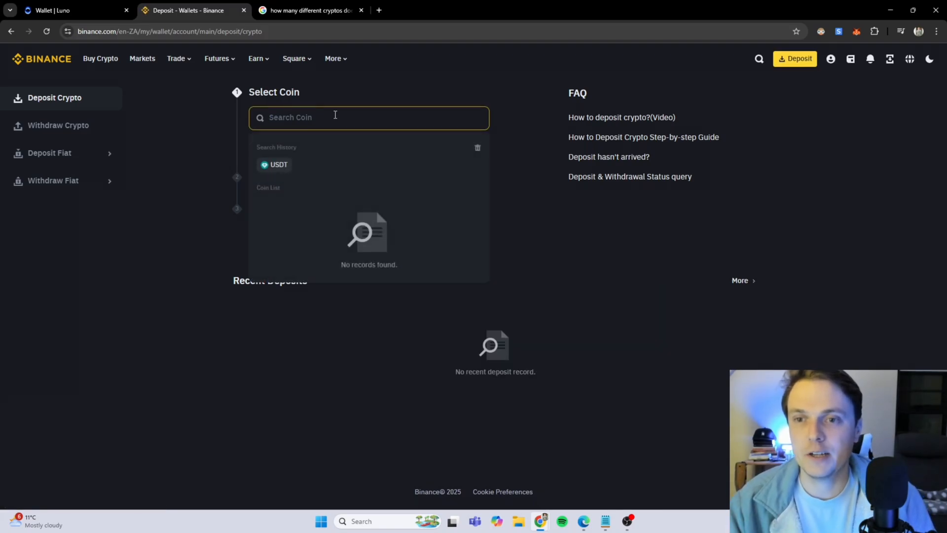
click(369, 117)
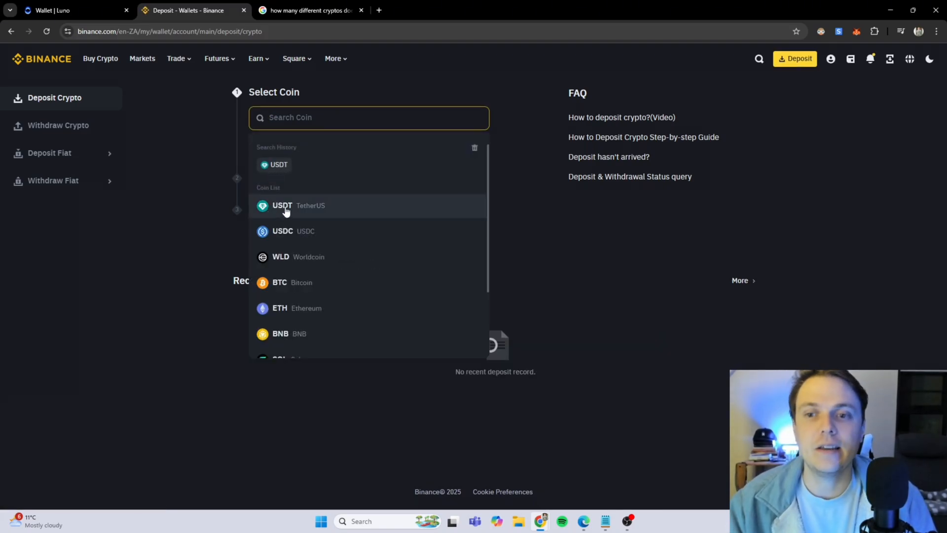
click(283, 205)
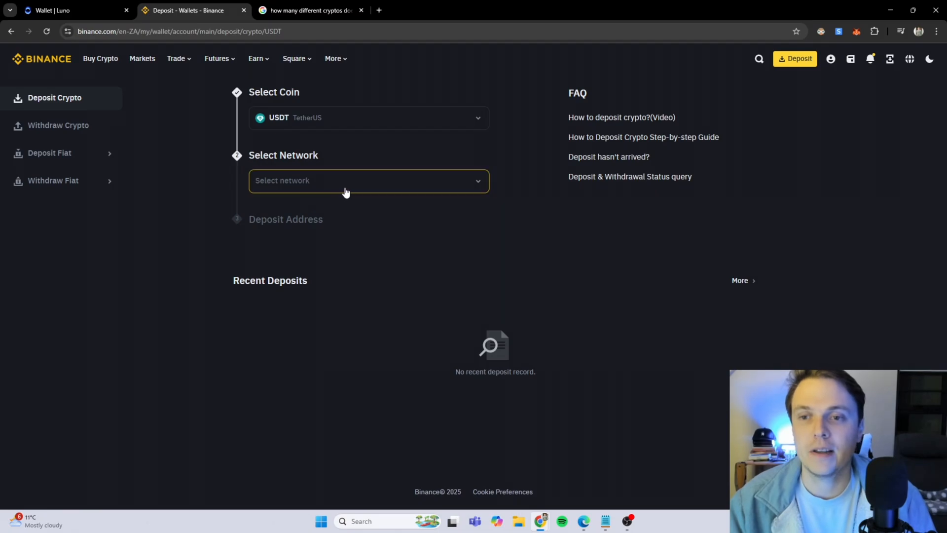
click(368, 181)
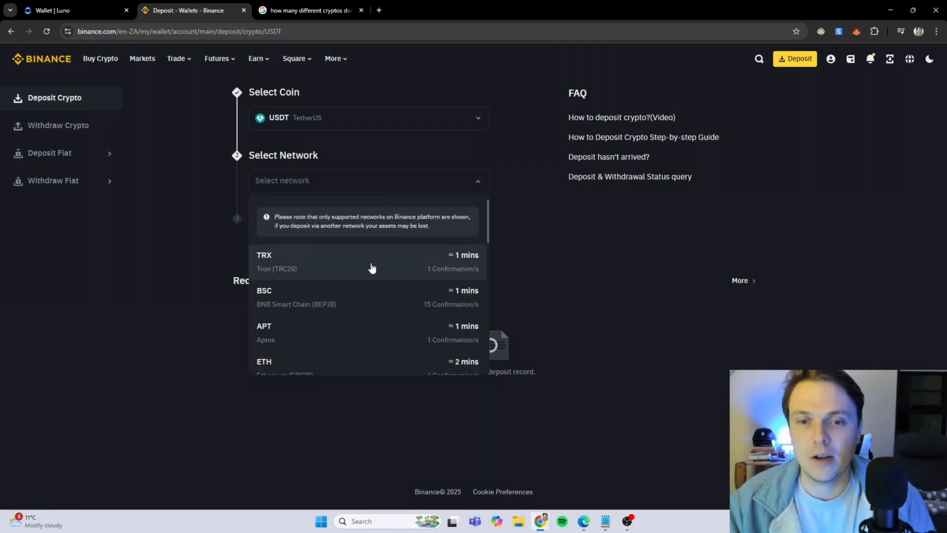
scroll(down, 3)
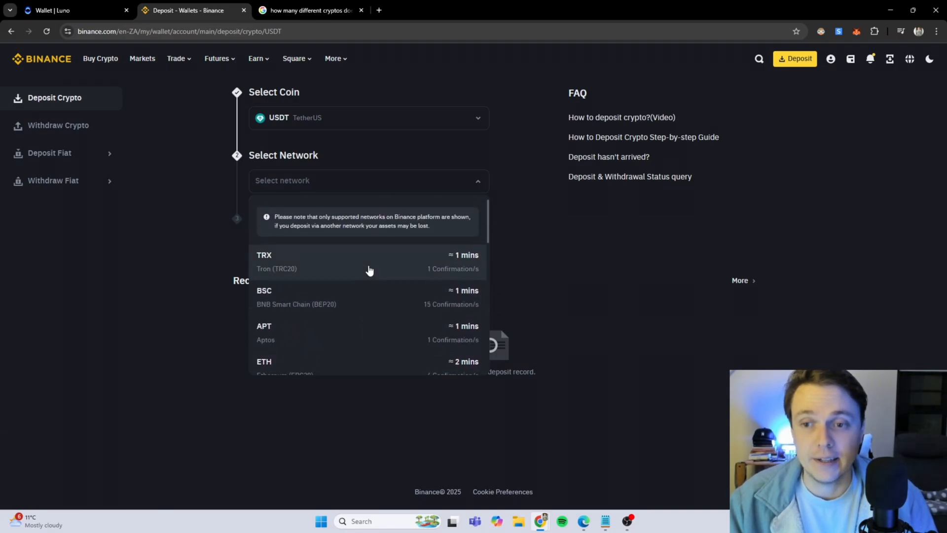
mouse_move(320, 271)
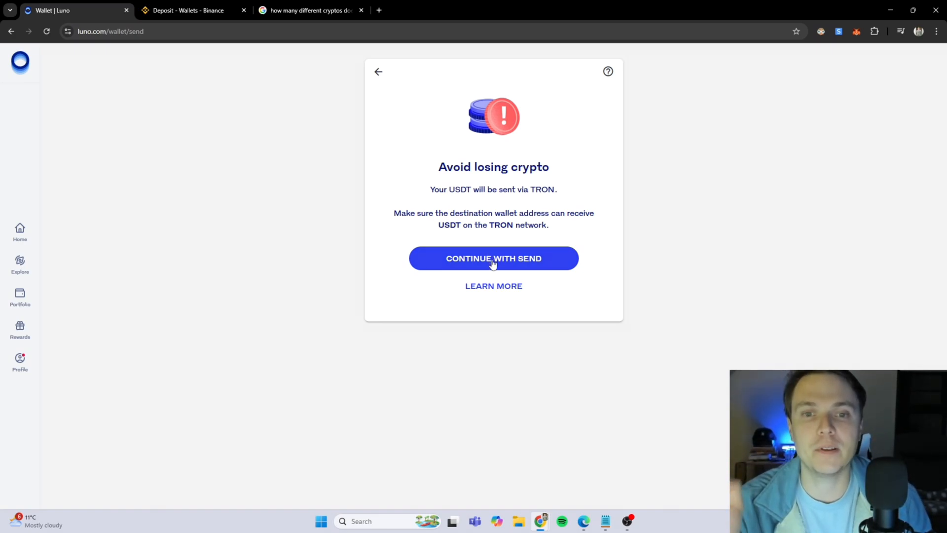
click(493, 258)
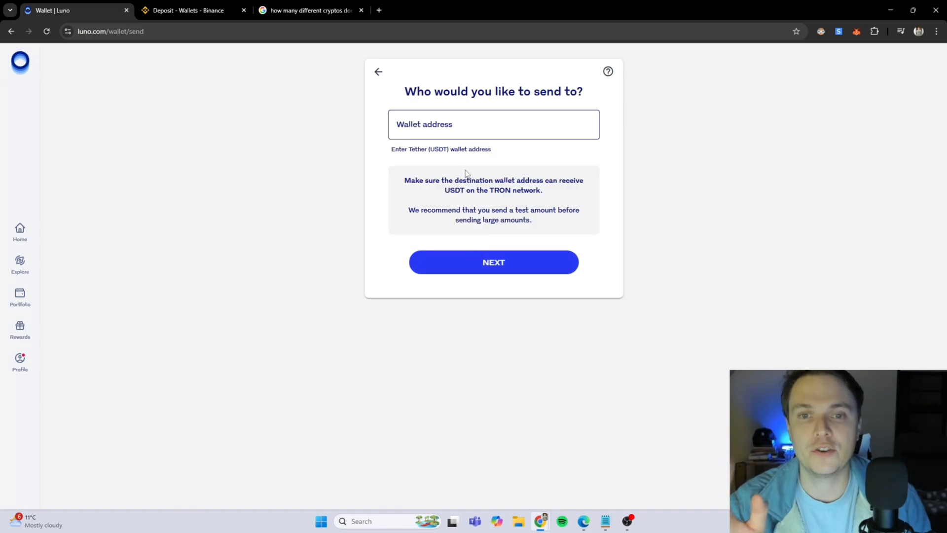
click(188, 10)
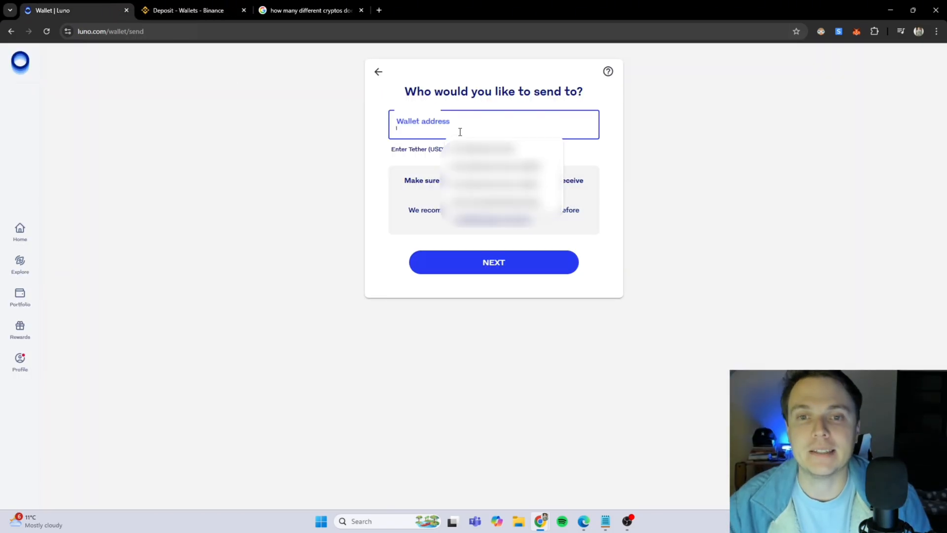
text(TEEU7ZS3ewBNwFK8uWVJWpA7RurkmzUVhH)
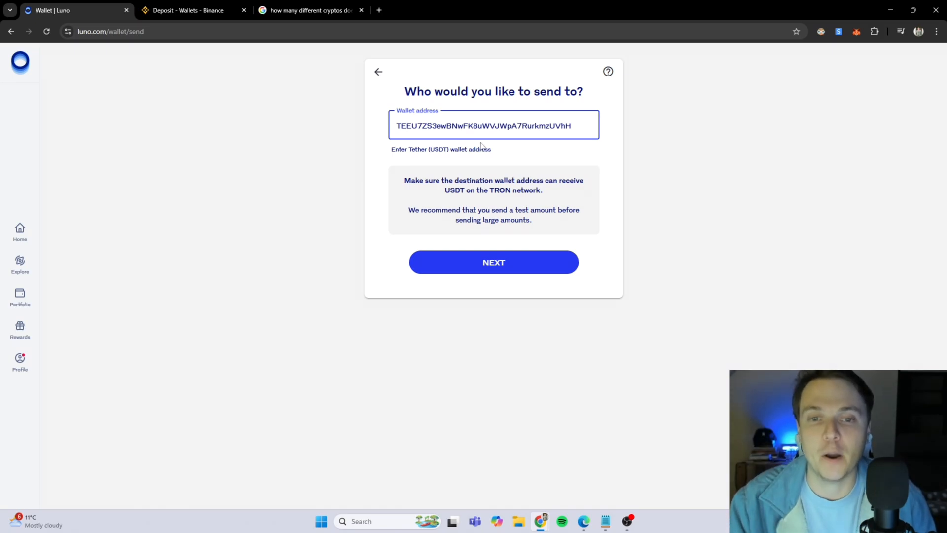
click(493, 261)
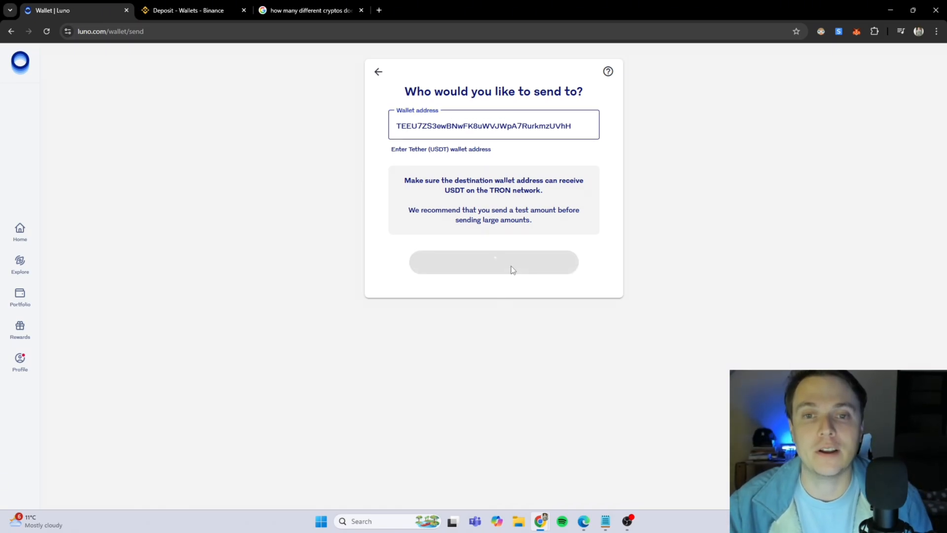
Use MAX to fill the full 11.220999 USDT balance as the send amount.
click(493, 262)
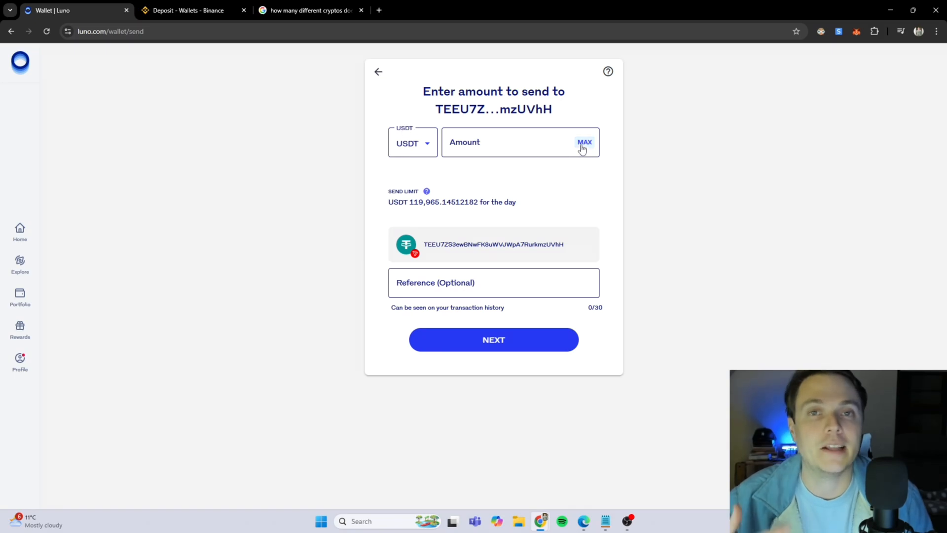
click(584, 142)
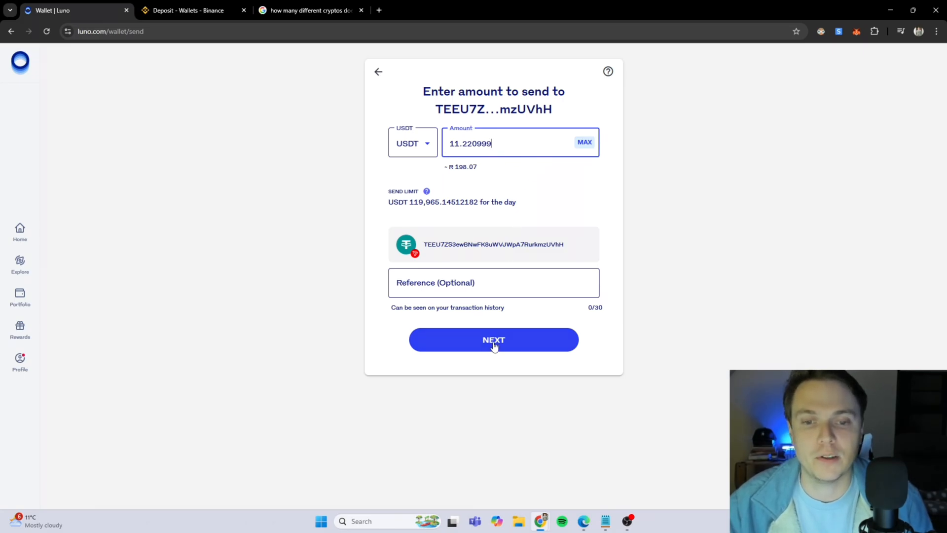
Confirm the 10.320999 USDT send with 0.90 USDT fee and tick 'I want to send anyway'.
click(493, 339)
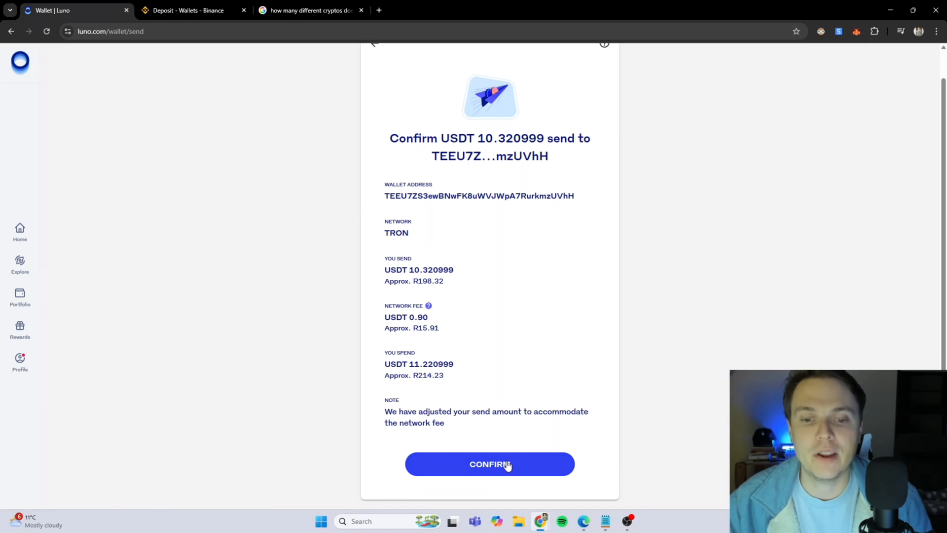
click(489, 463)
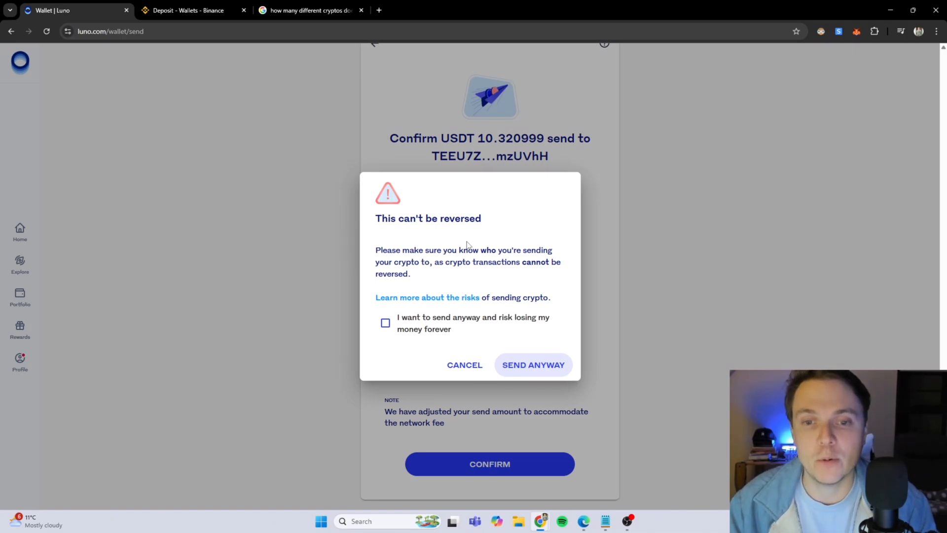
mouse_move(541, 288)
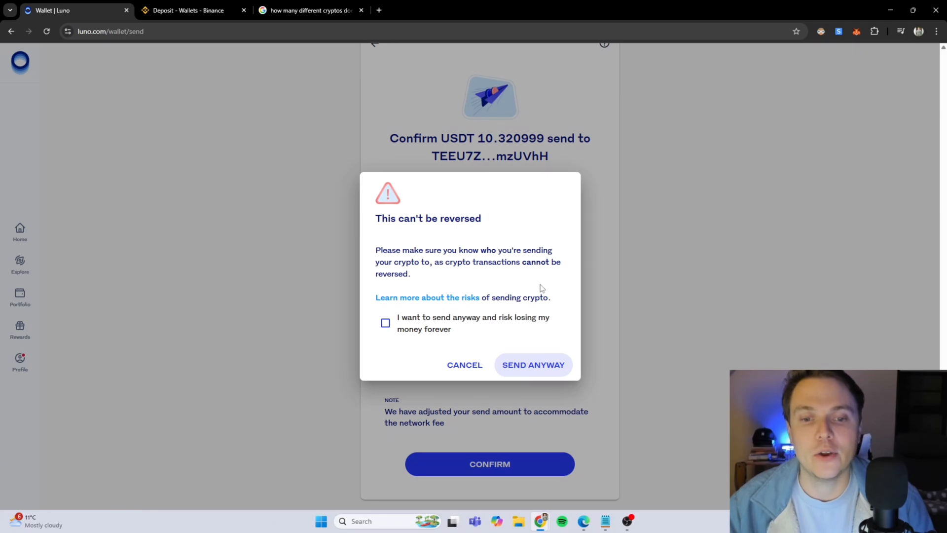
mouse_move(455, 334)
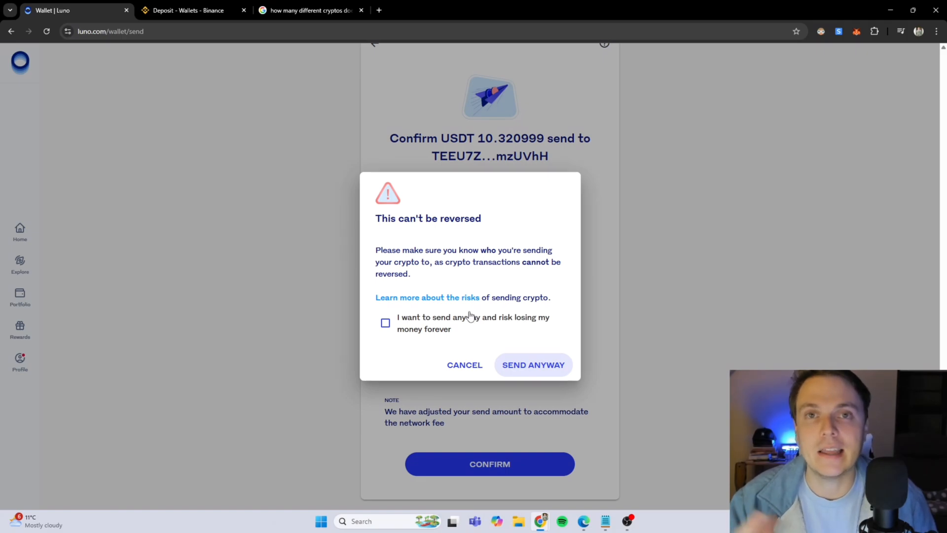
mouse_move(454, 319)
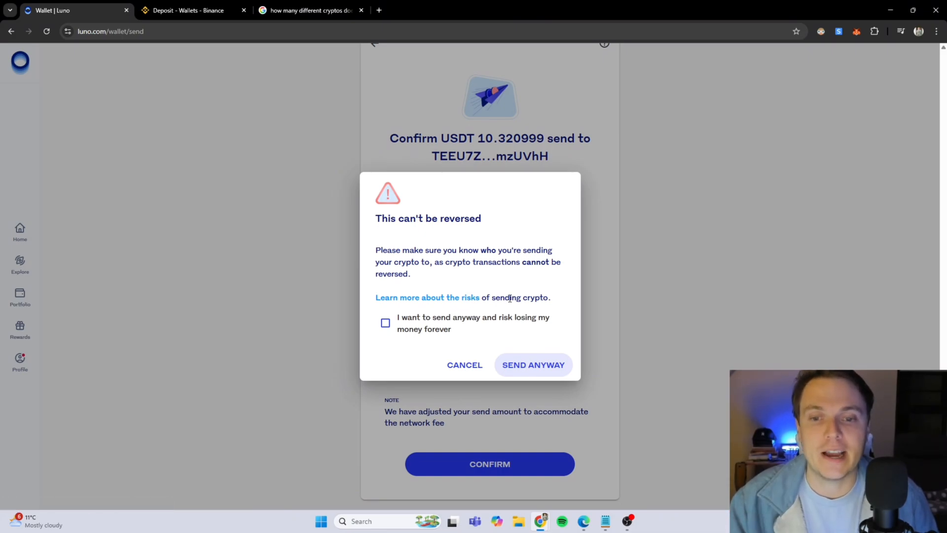
mouse_move(506, 325)
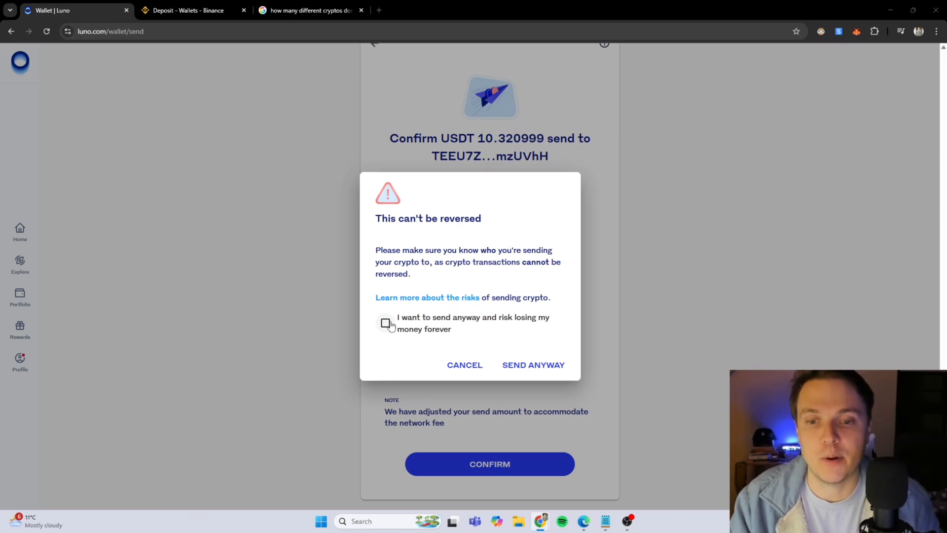
click(385, 322)
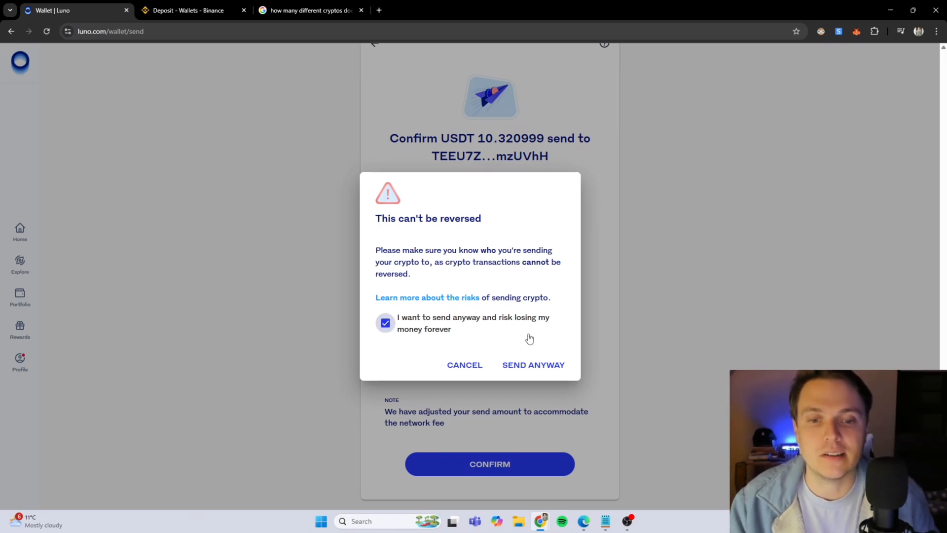
mouse_move(533, 369)
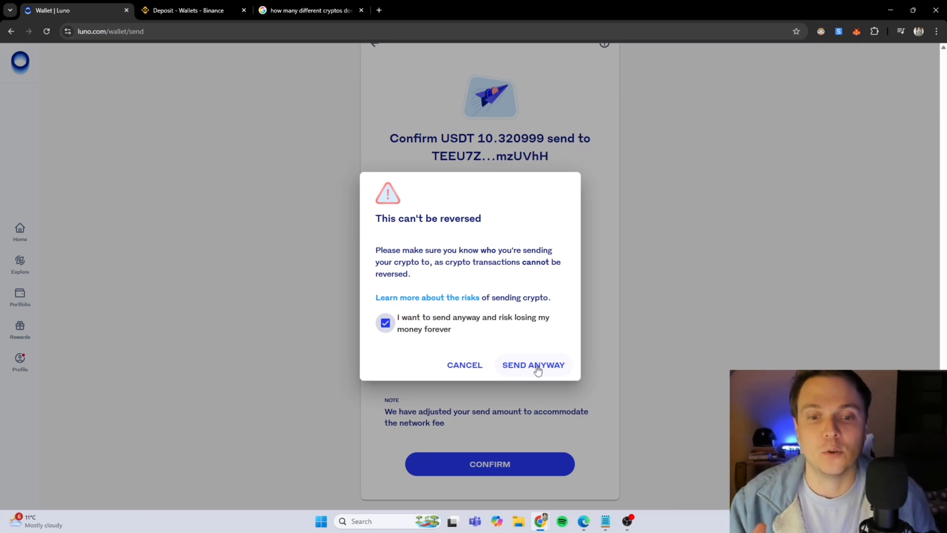
Choose Send Anyway and dismiss the Check your email notice.
click(533, 365)
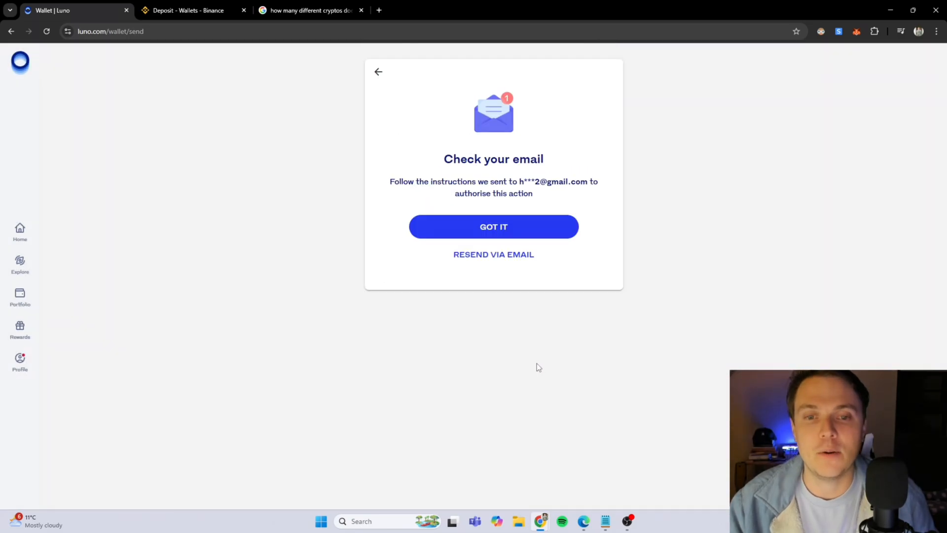
mouse_move(501, 208)
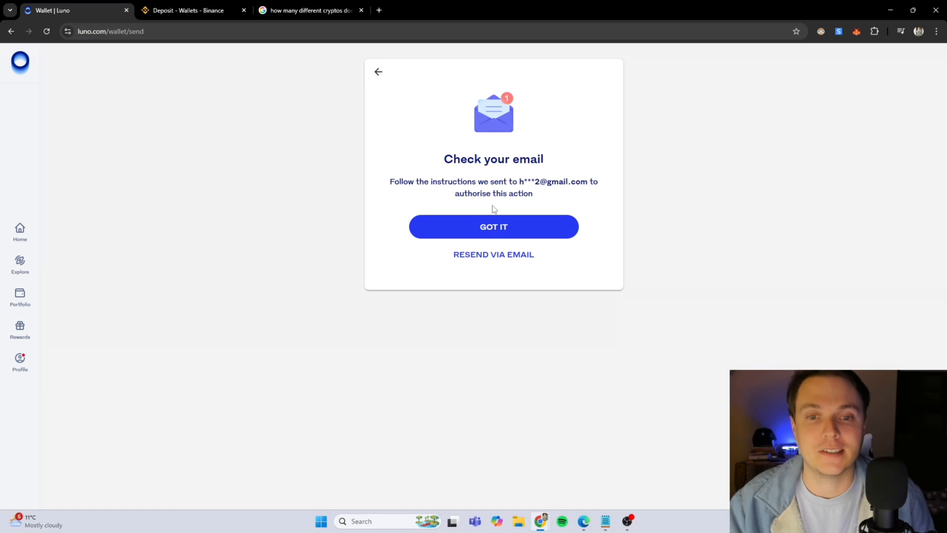
click(494, 227)
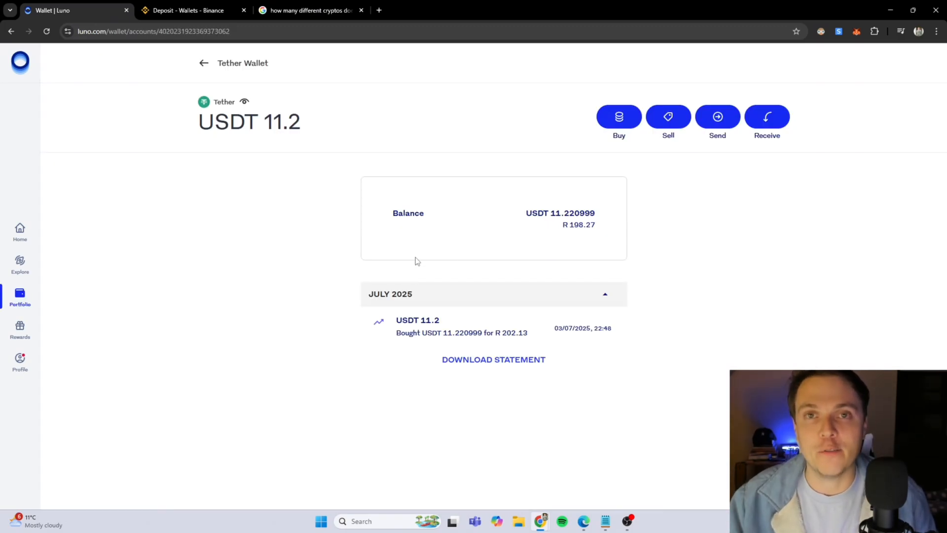
mouse_move(297, 252)
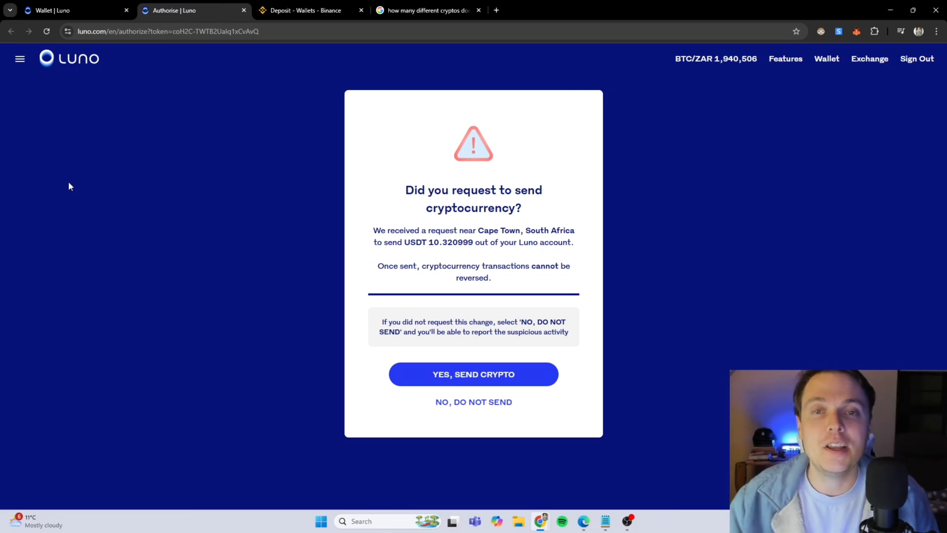
mouse_move(499, 379)
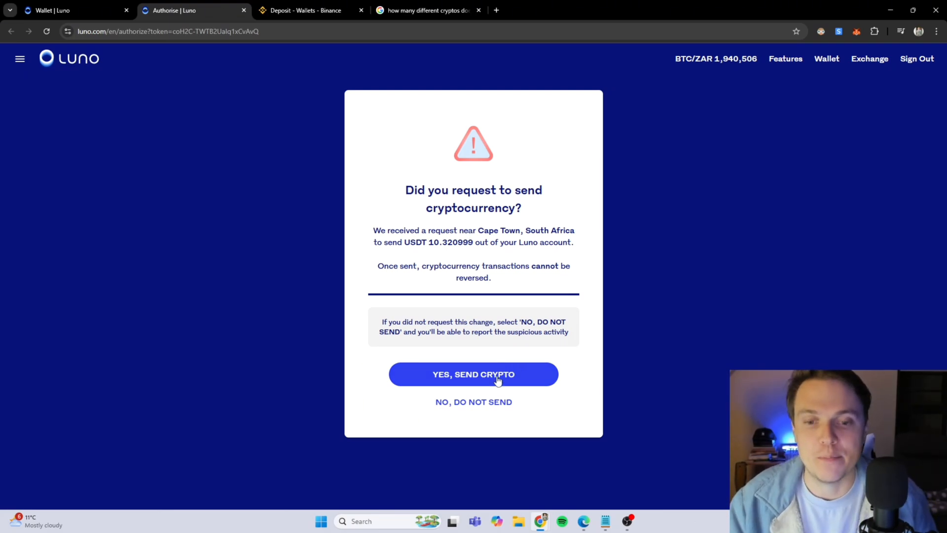
Approve with 'Yes, Send Crypto' and click Got It to return to the wallet.
click(474, 374)
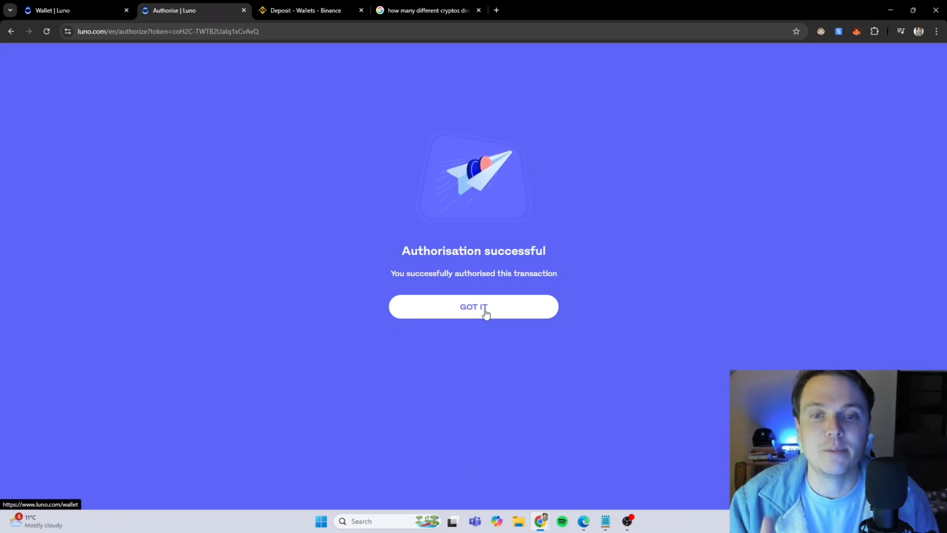
click(473, 307)
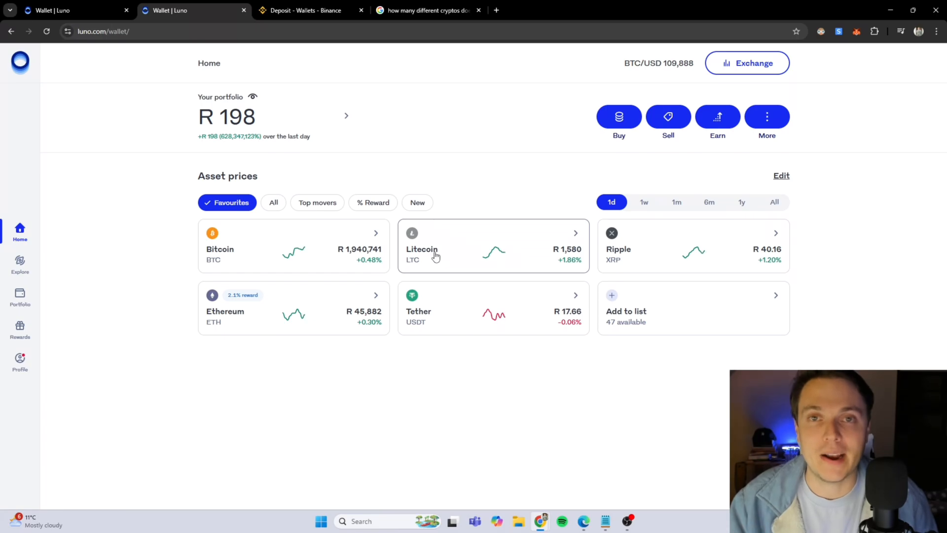
mouse_move(402, 260)
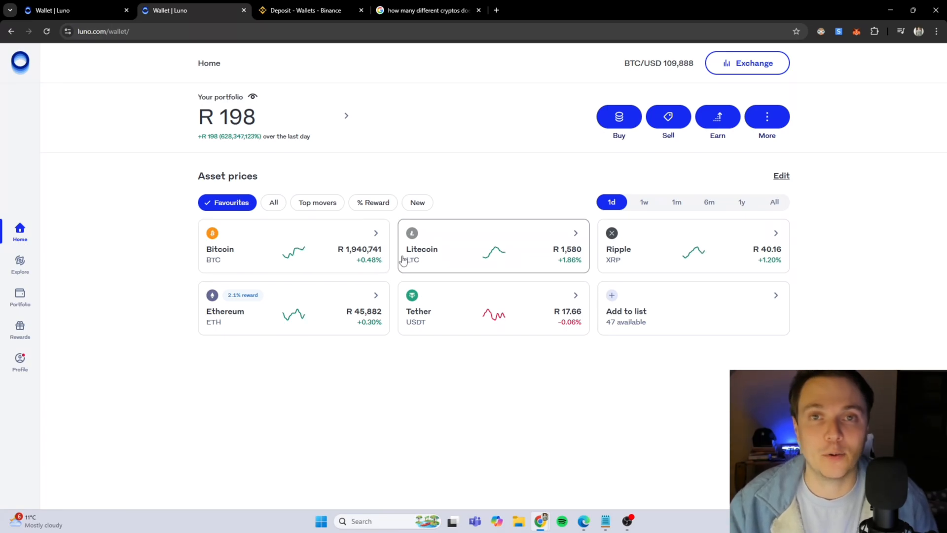